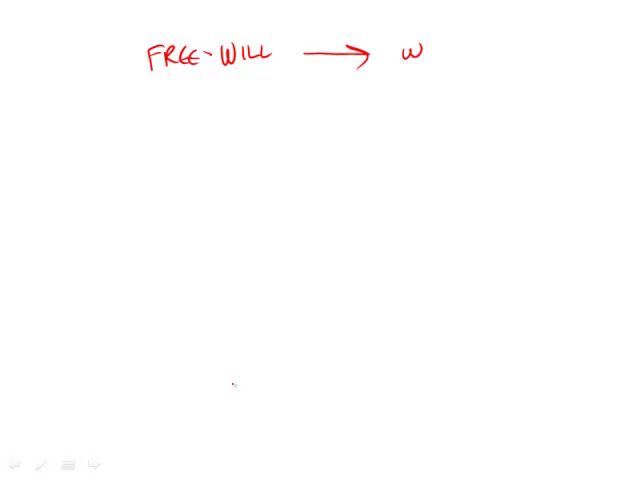
Step: Write circled W, RP and M in red after the FREE-WILL arrow
{"action": "left_click_drag", "start_coordinate": [414, 36], "coordinate": [414, 76]}
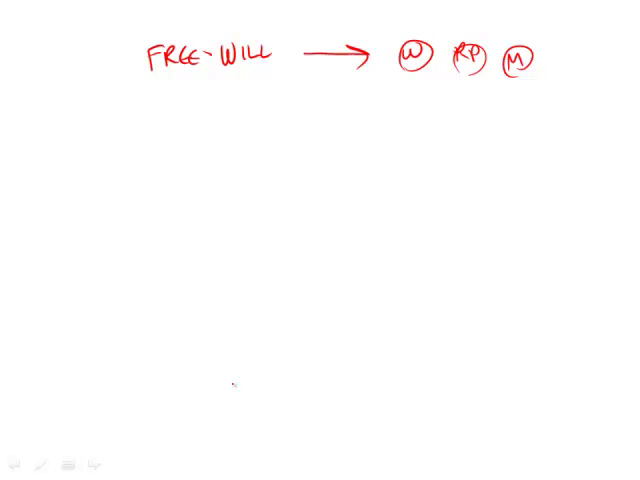
Step: Draw a wavy underline beneath circled W and RP and label it LING 13
{"action": "left_click_drag", "start_coordinate": [418, 78], "coordinate": [448, 82]}
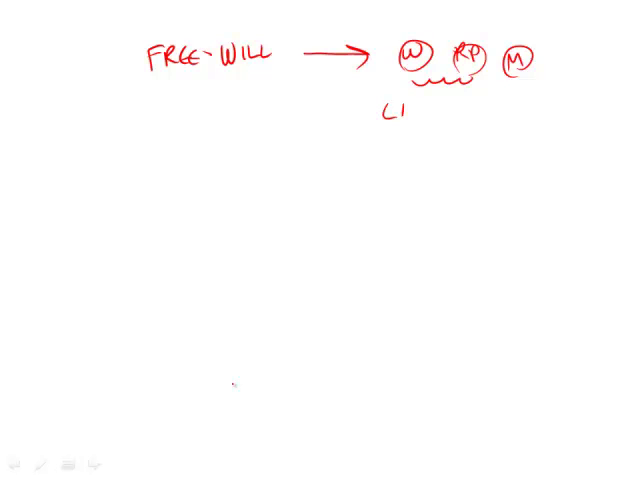
{"action": "type", "text": "ING 13"}
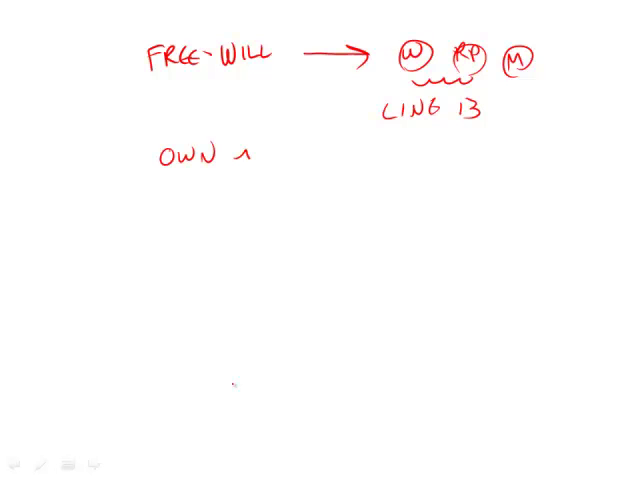
Step: Write OWN ANSWER in red on the line below LING 13
{"action": "type", "text": "ANSWER"}
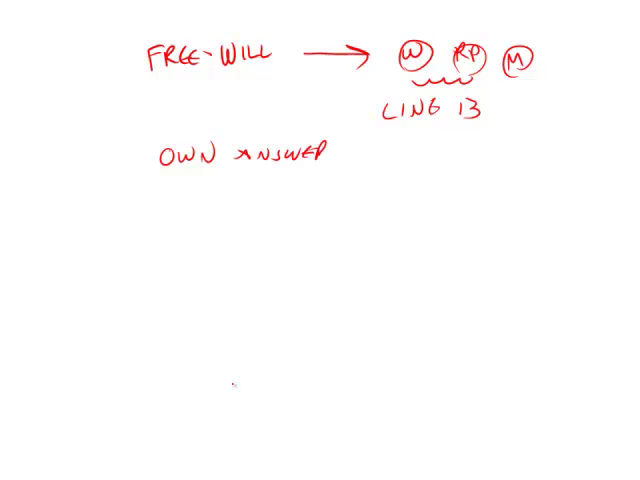